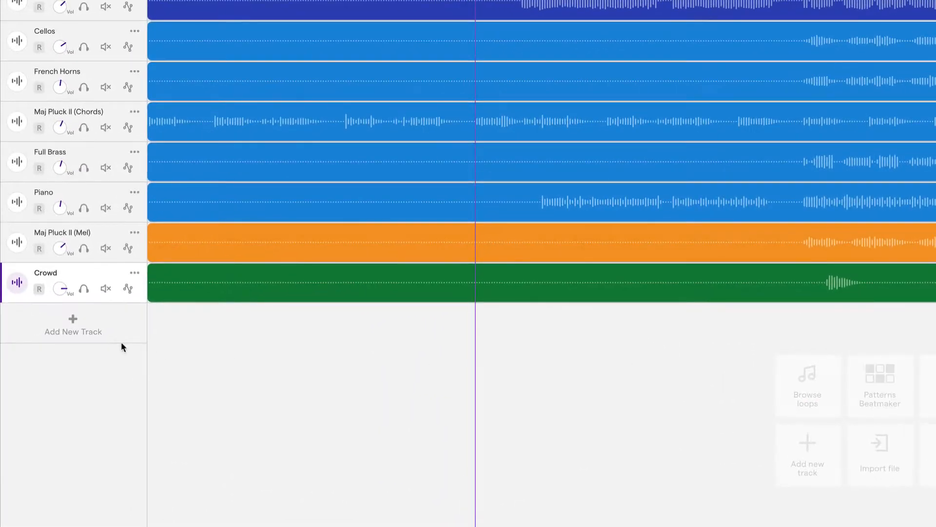
# Step: Add a new Drum and beats track to the project
pyautogui.click(72, 324)
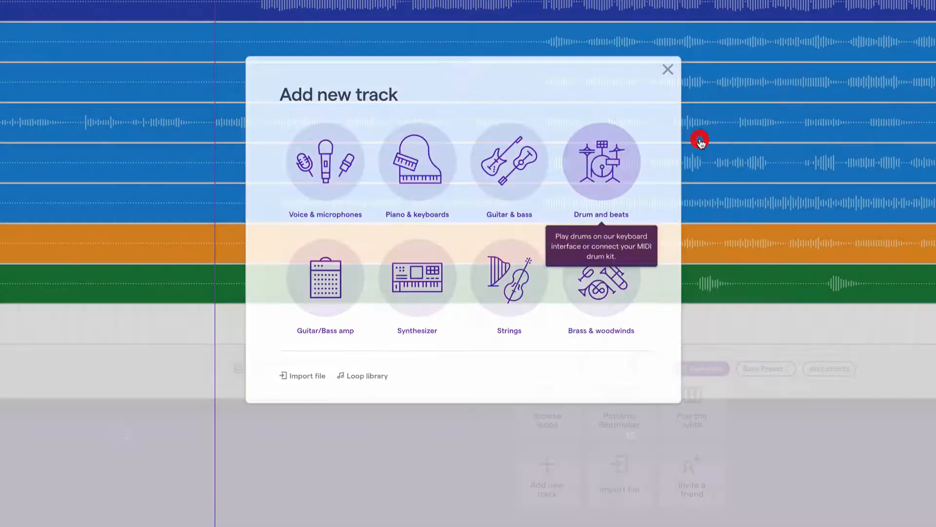
pyautogui.click(601, 162)
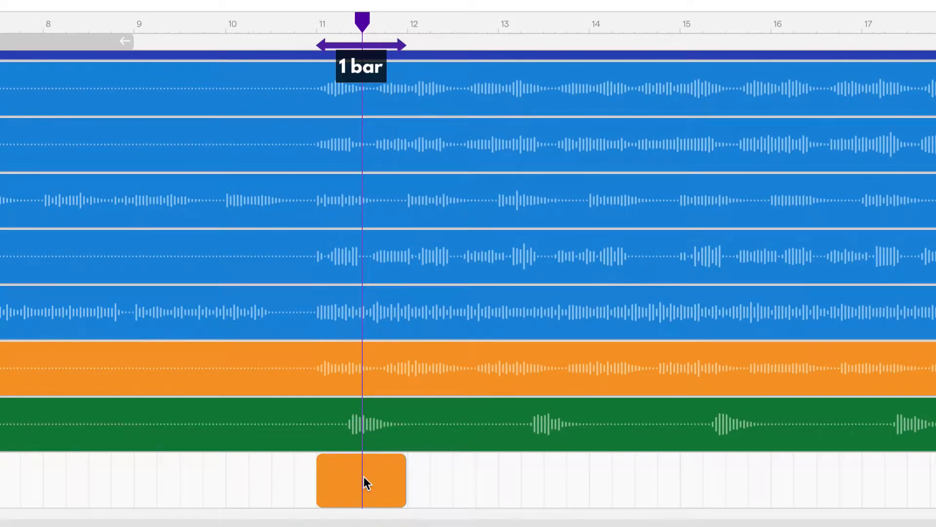
# Step: Draw a drum region at bar 11 and stretch it toward bar 15
pyautogui.moveTo(406, 45); pyautogui.dragTo(678, 45)
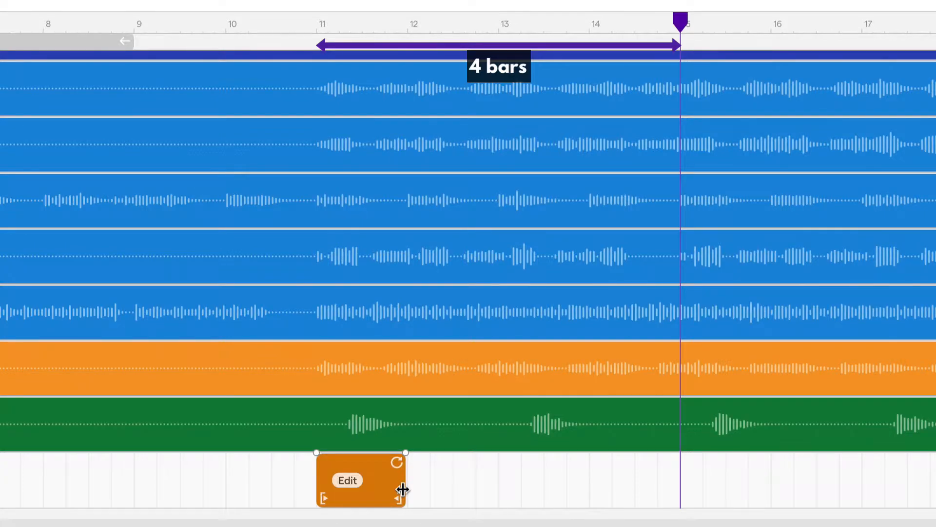
pyautogui.moveTo(406, 489); pyautogui.dragTo(492, 490)
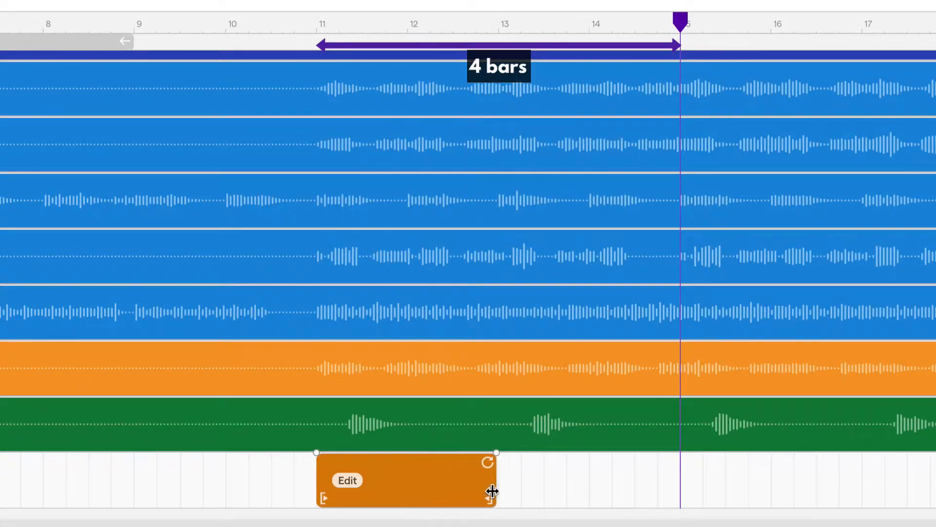
pyautogui.moveTo(496, 484); pyautogui.dragTo(678, 498)
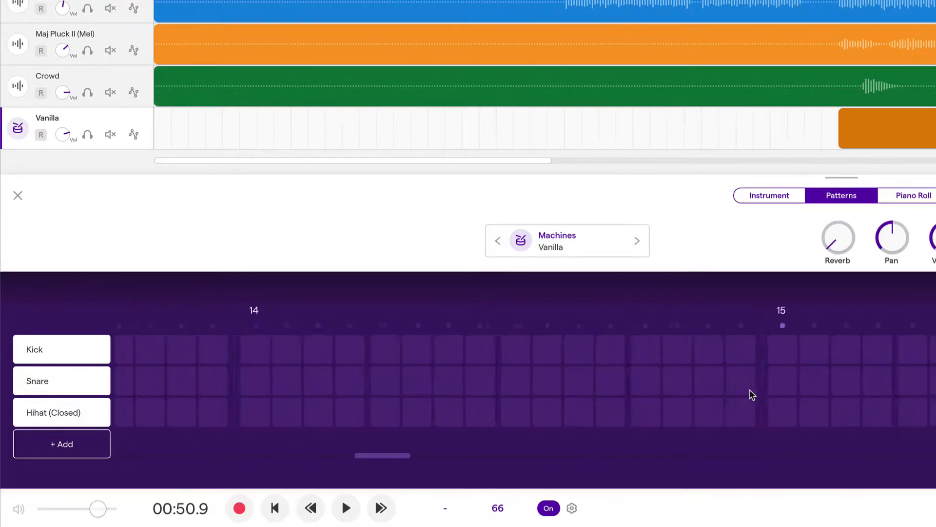
# Step: Add snare hits on beats 2 and 4 in the drum pattern's Snare row
pyautogui.hscroll(-3)
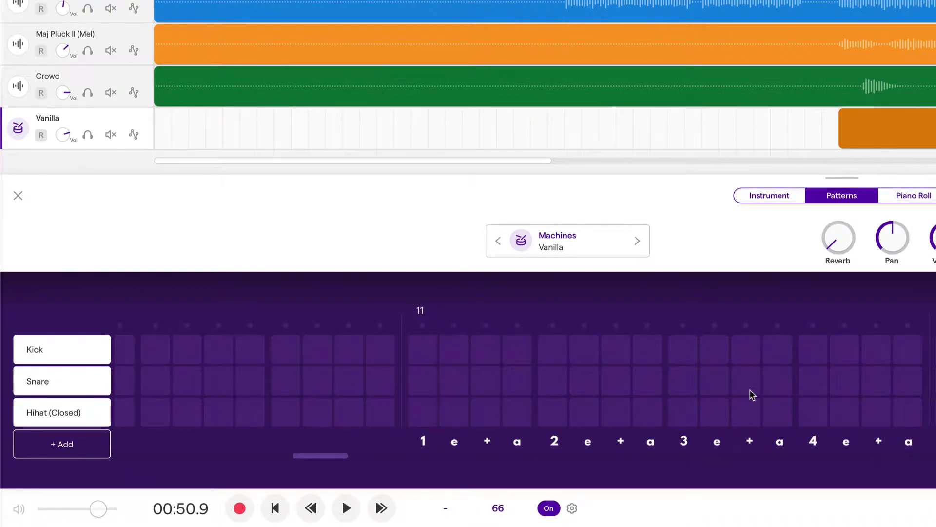
pyautogui.click(554, 380)
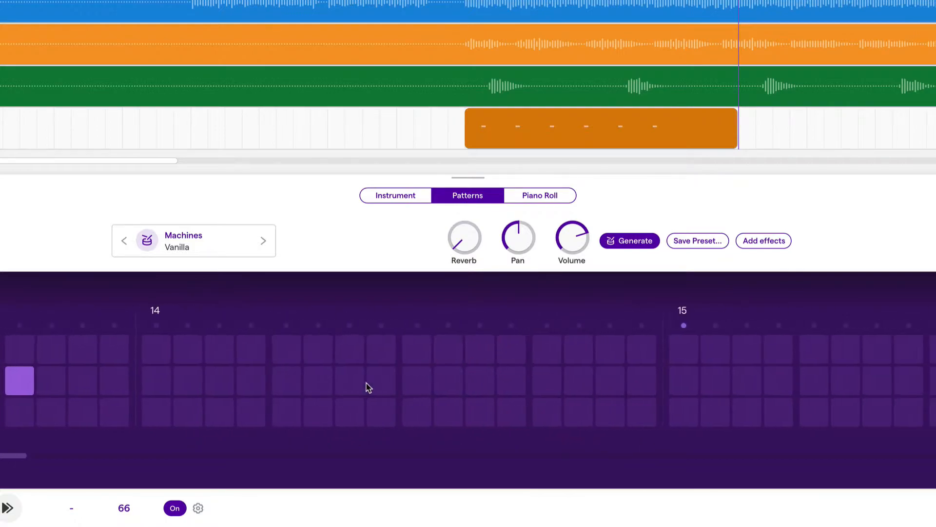
pyautogui.click(527, 383)
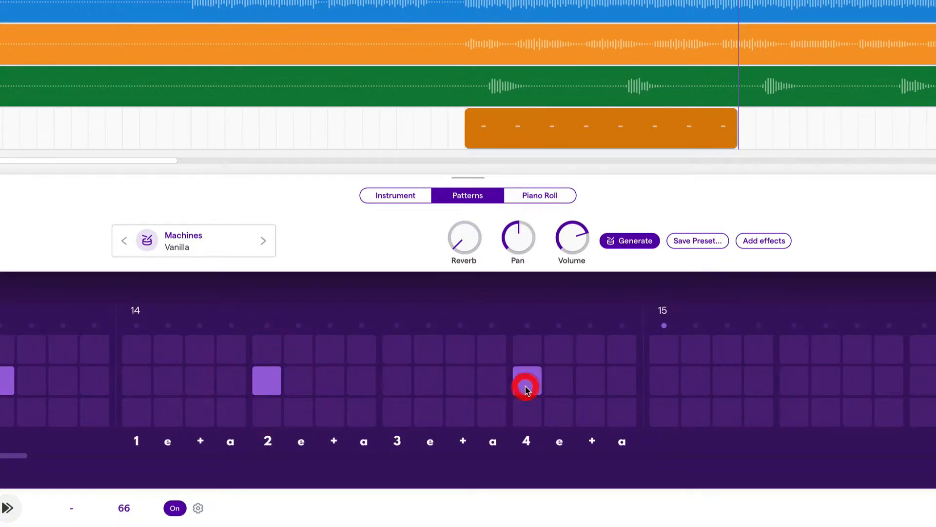
pyautogui.click(526, 383)
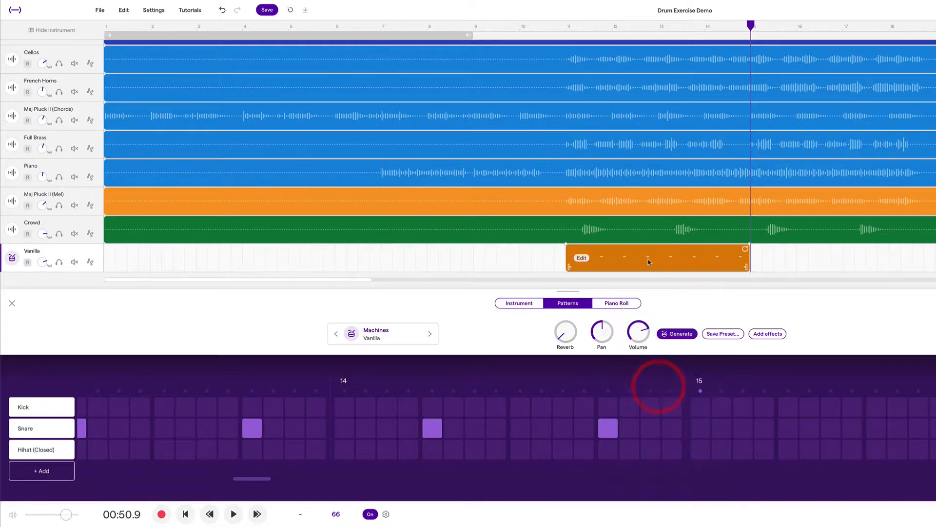
# Step: Play the arrangement to hear the snare backbeat with the other tracks
pyautogui.hscroll(3)
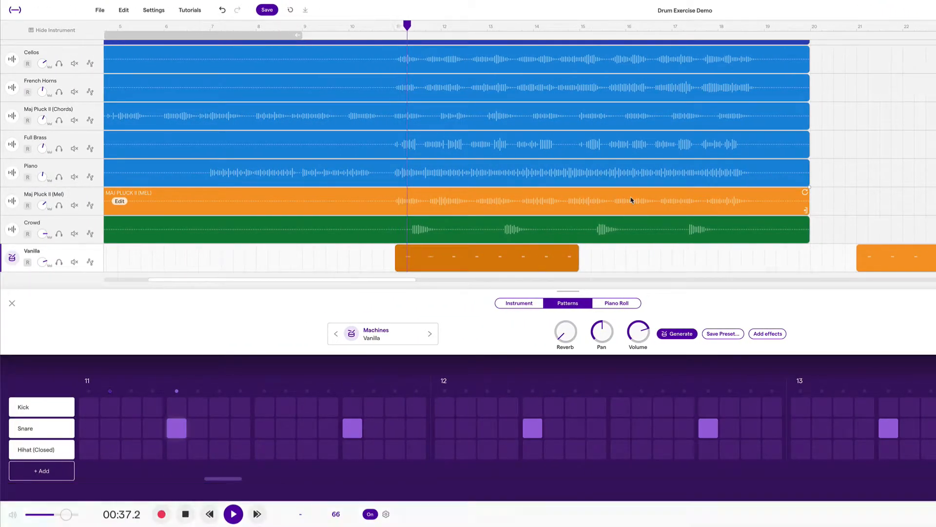
pyautogui.click(233, 513)
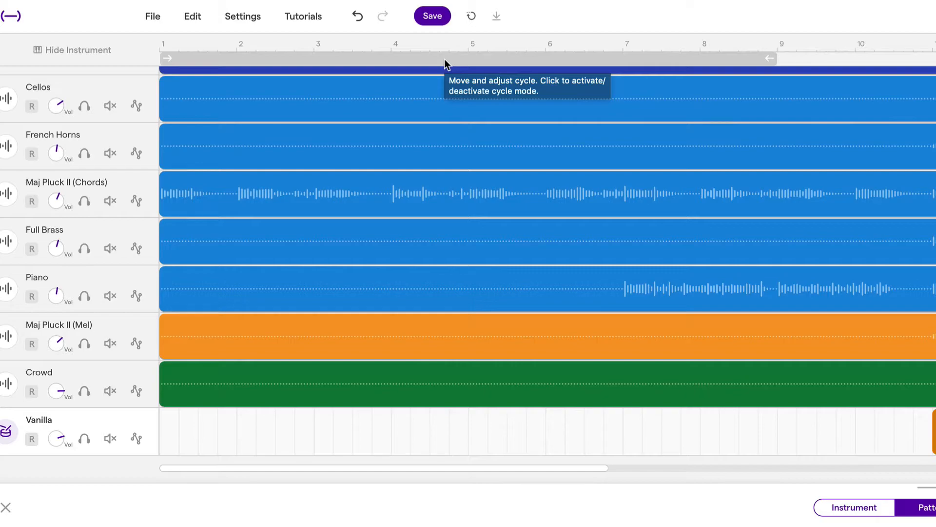
# Step: Enable cycle mode over bars 11–15 and return the playhead to bar 11
pyautogui.click(447, 58)
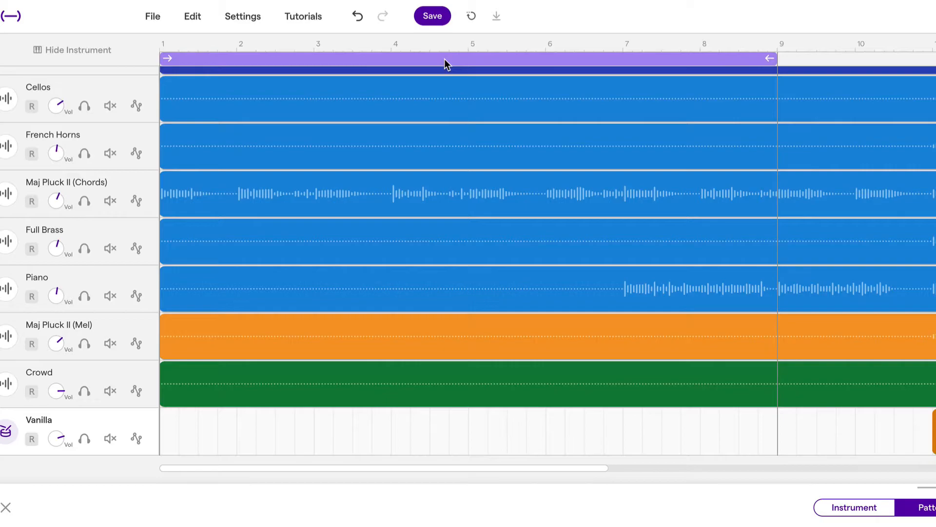
pyautogui.moveTo(780, 57)
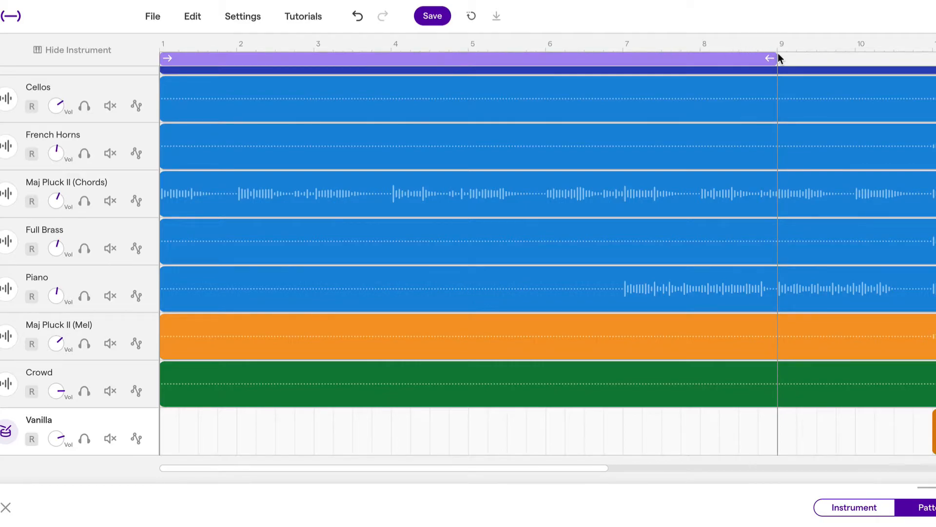
pyautogui.moveTo(771, 58); pyautogui.dragTo(482, 58)
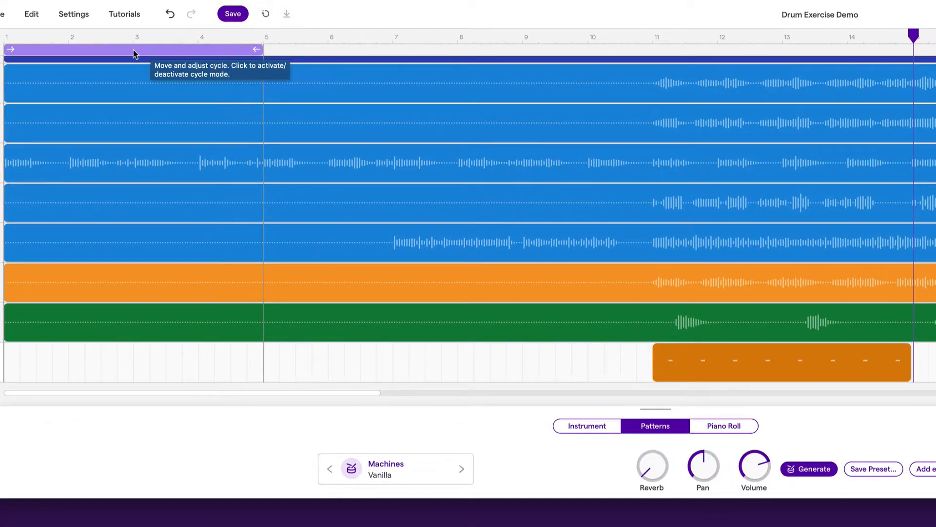
pyautogui.hscroll(3)
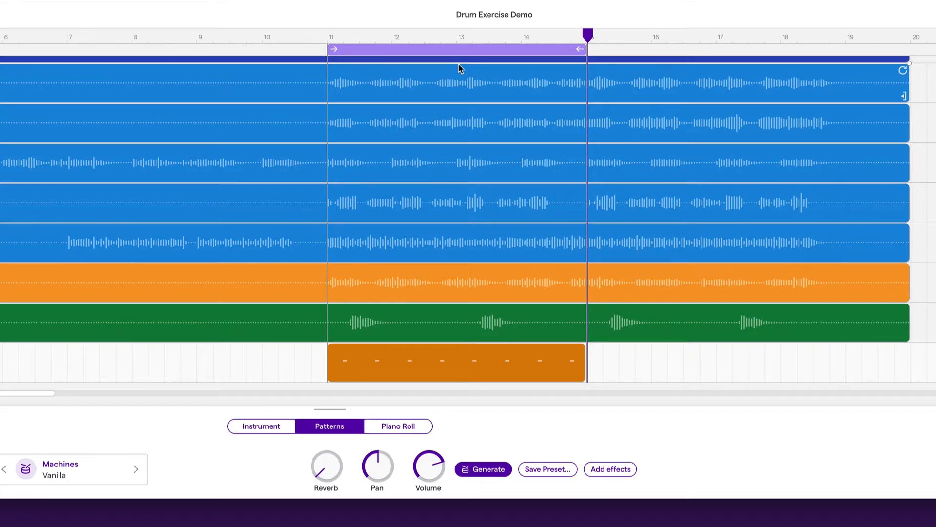
pyautogui.click(327, 33)
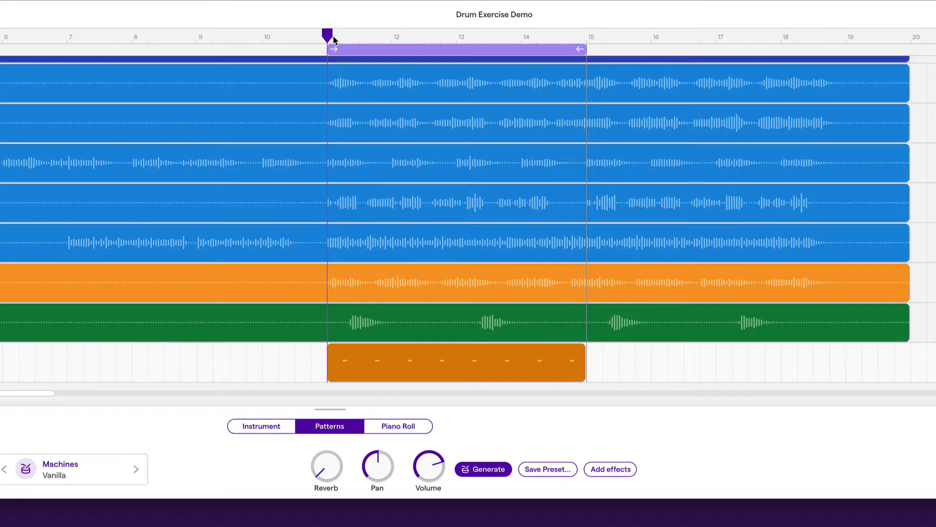
pyautogui.click(421, 34)
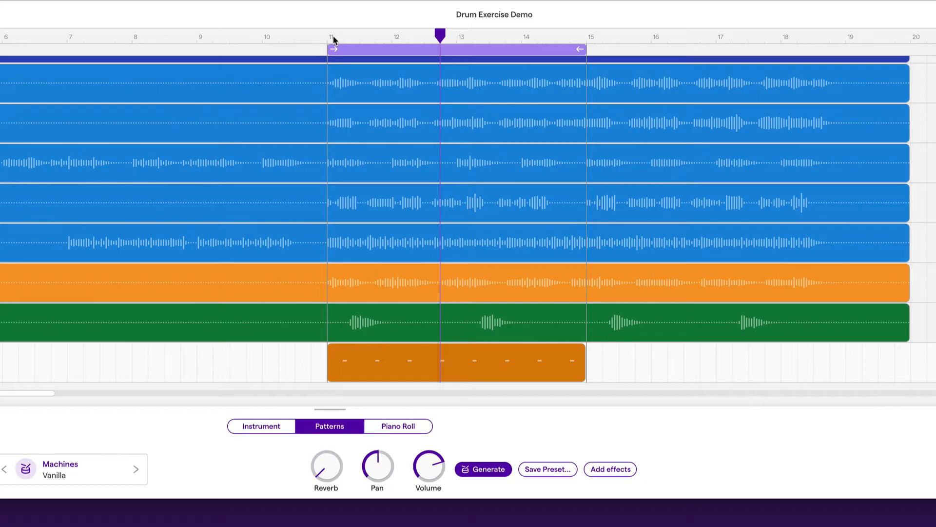
pyautogui.click(376, 49)
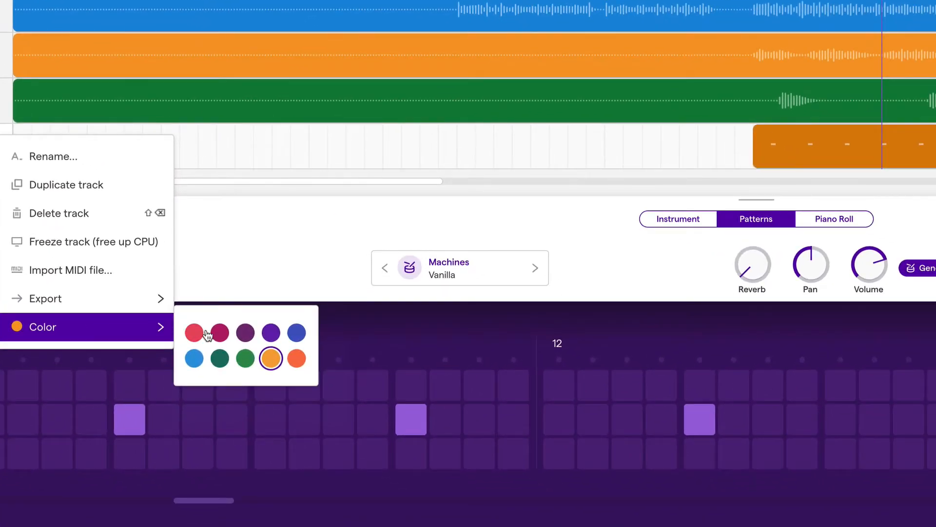
# Step: Pick the crimson swatch for the drum track's colour
pyautogui.click(219, 332)
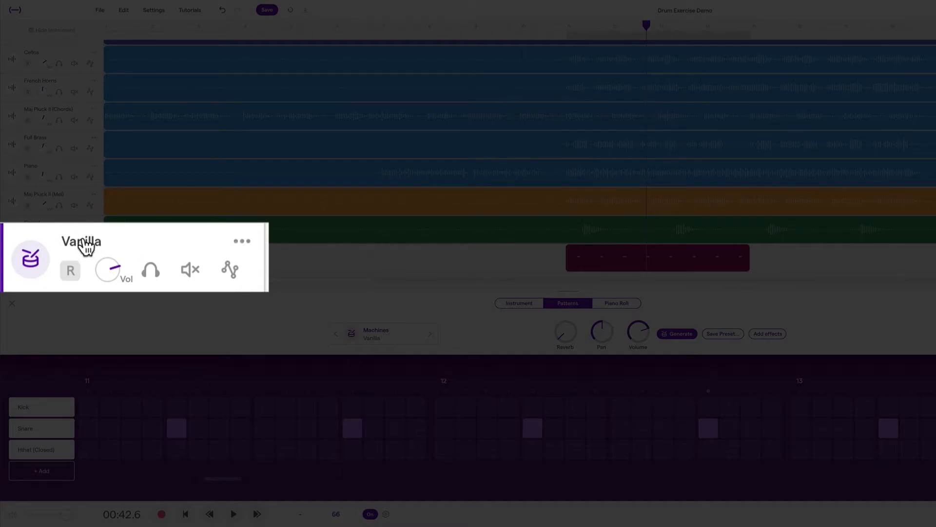
pyautogui.write('S')
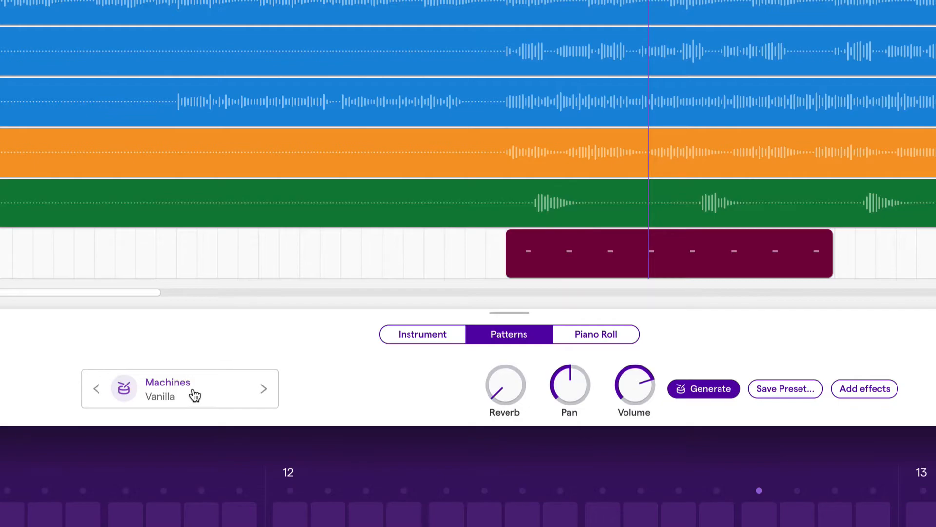
# Step: Set the drum track to the Vanilla drum machine and preview Venti
pyautogui.click(179, 388)
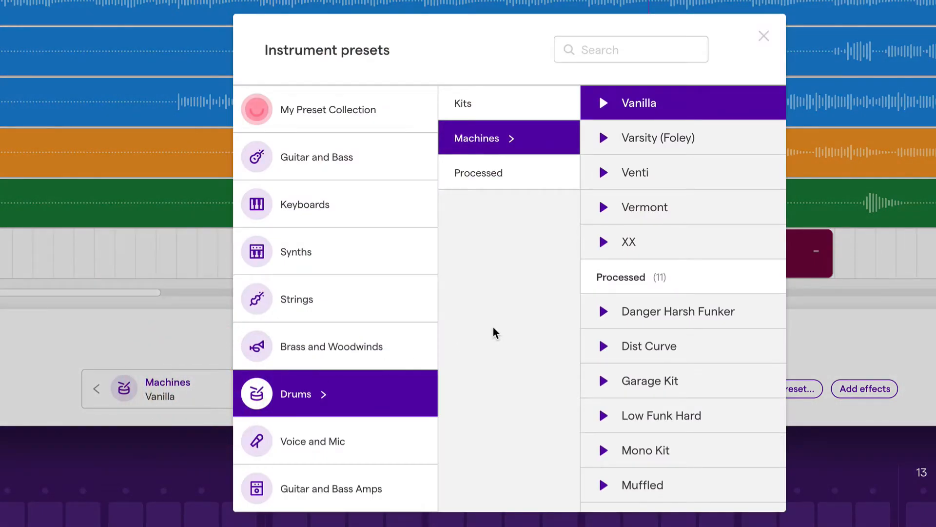
pyautogui.moveTo(562, 258)
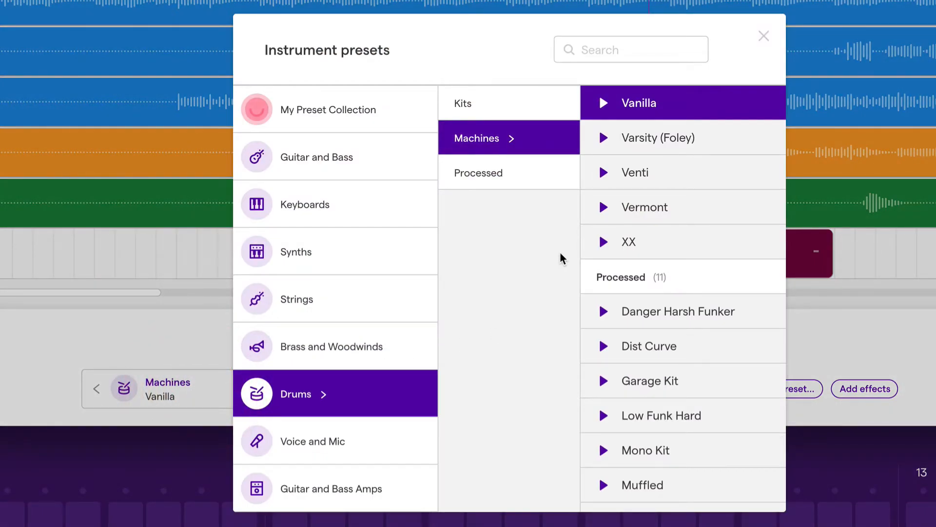
pyautogui.moveTo(301, 393)
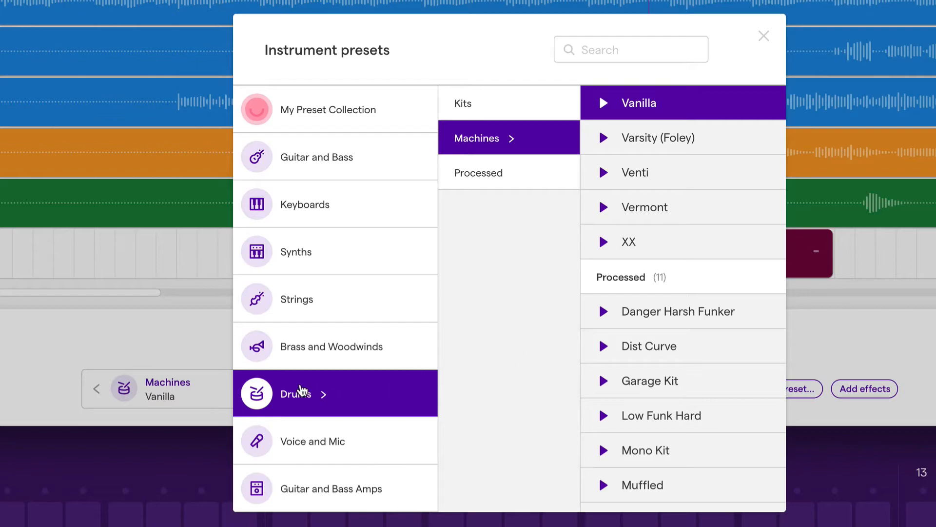
pyautogui.moveTo(490, 160)
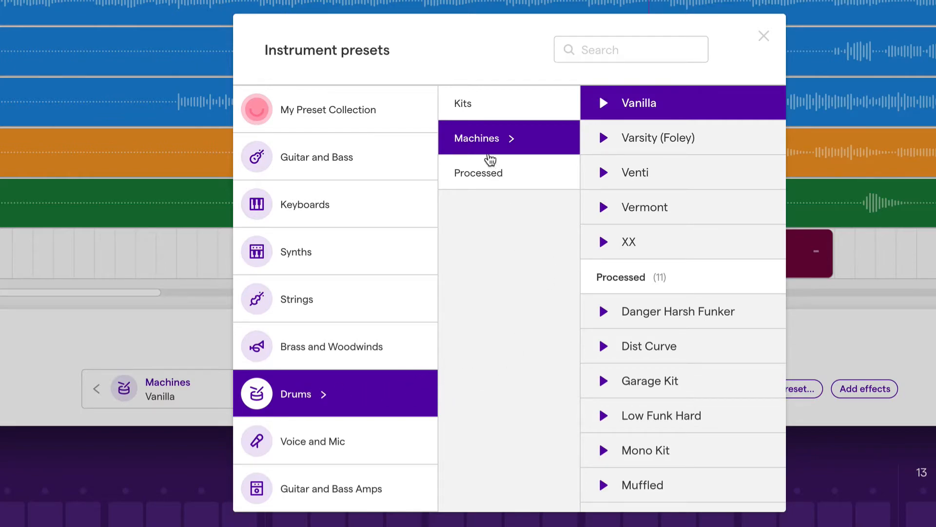
pyautogui.moveTo(641, 131)
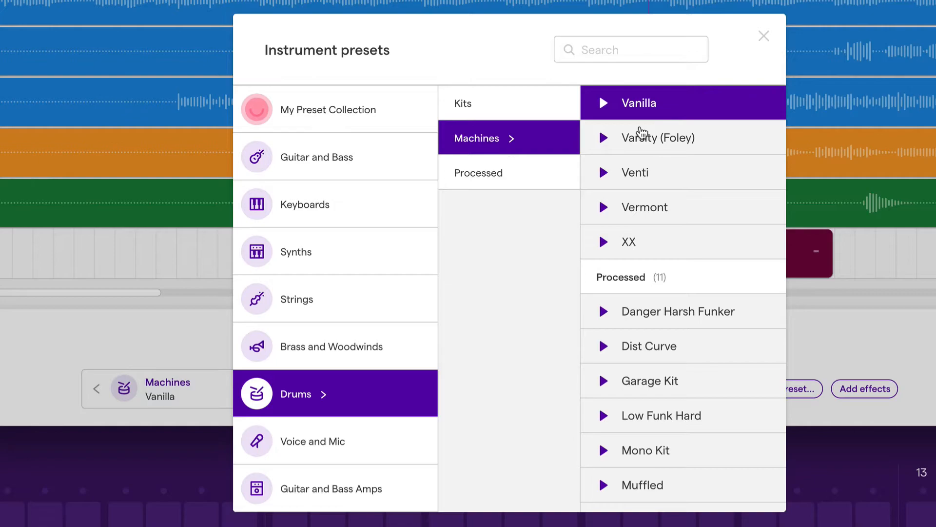
pyautogui.moveTo(633, 113)
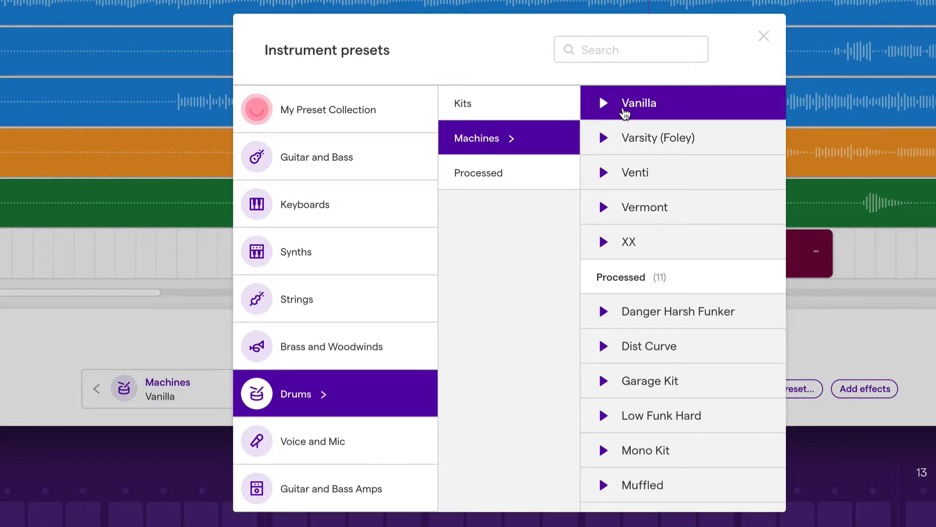
pyautogui.click(603, 105)
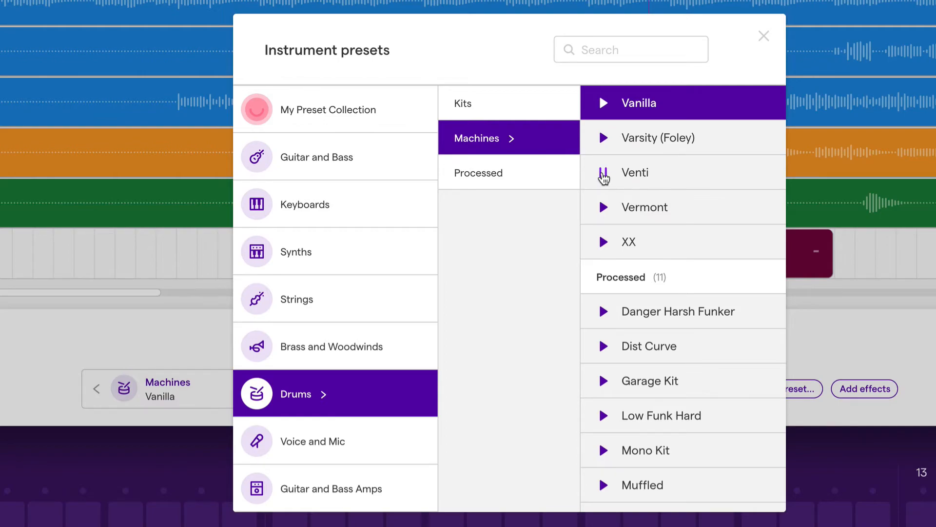
pyautogui.click(603, 178)
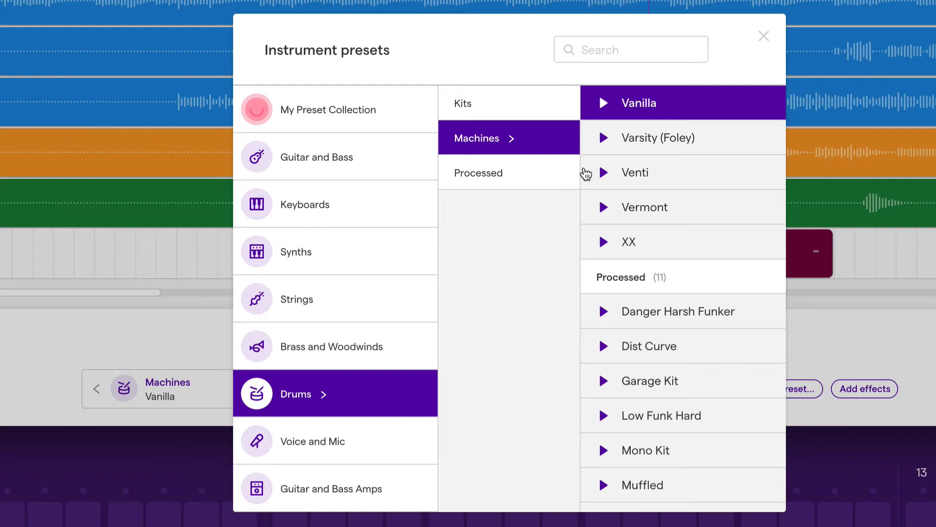
pyautogui.moveTo(515, 163)
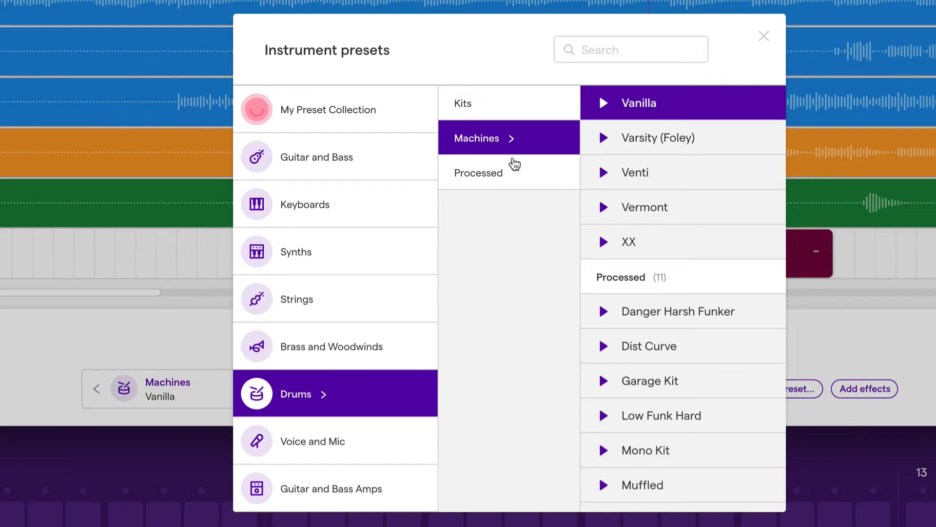
# Step: Audition Clean Red, Clean White, Fairlane, Laces Dry, Latin Kit, Lightyear, then Long Toms
pyautogui.click(463, 103)
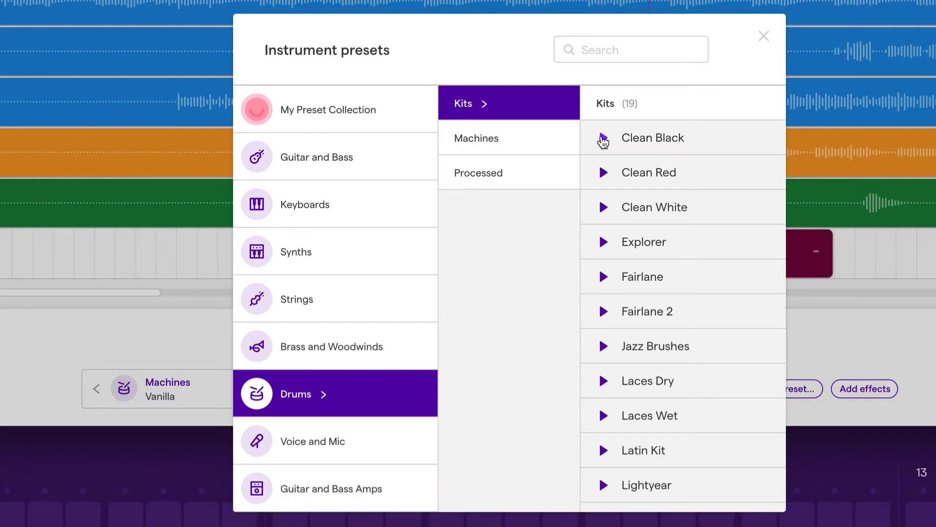
pyautogui.click(649, 173)
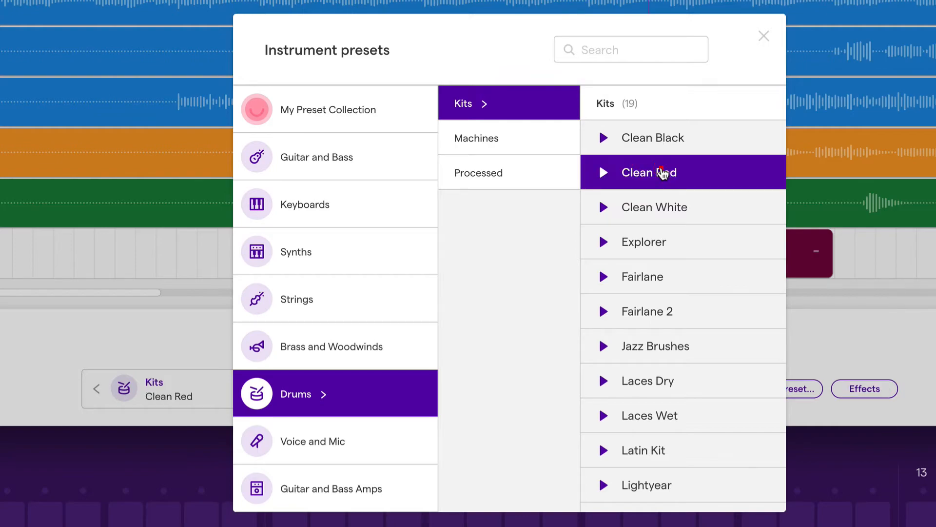
pyautogui.moveTo(668, 213)
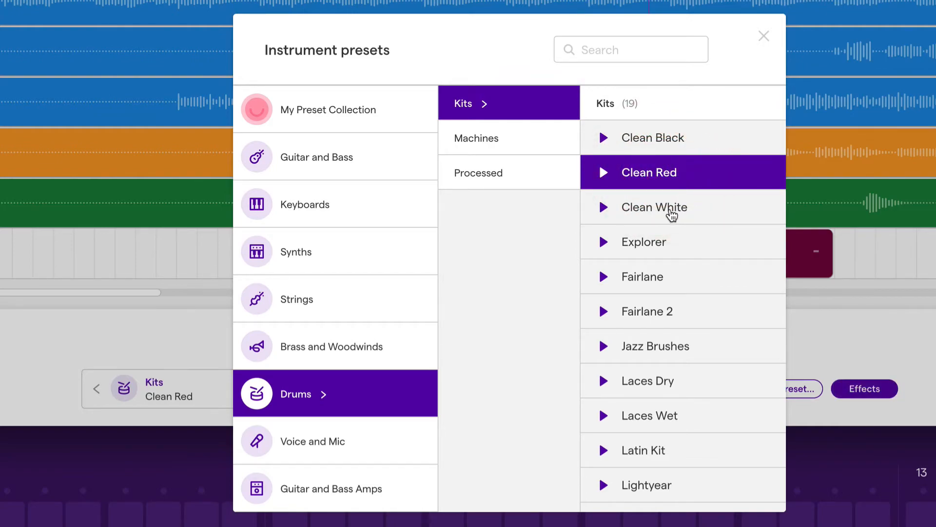
pyautogui.click(654, 207)
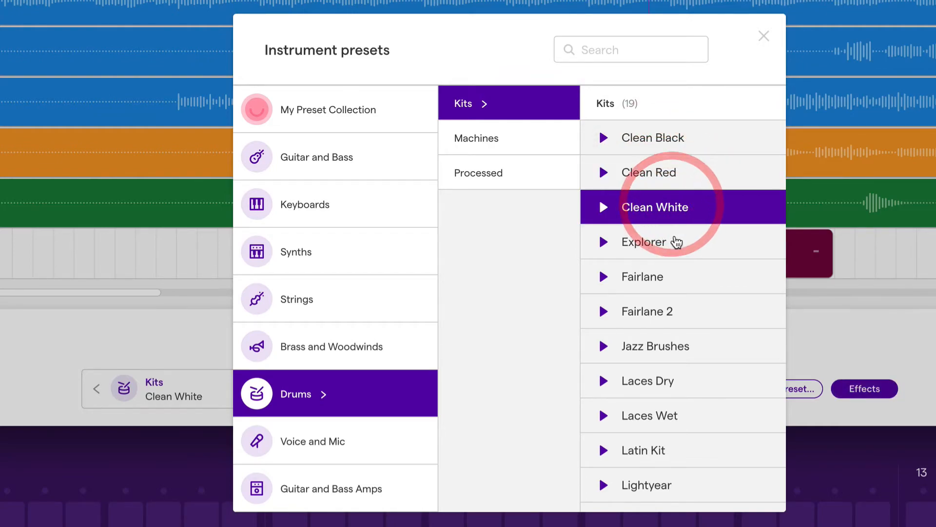
pyautogui.click(644, 276)
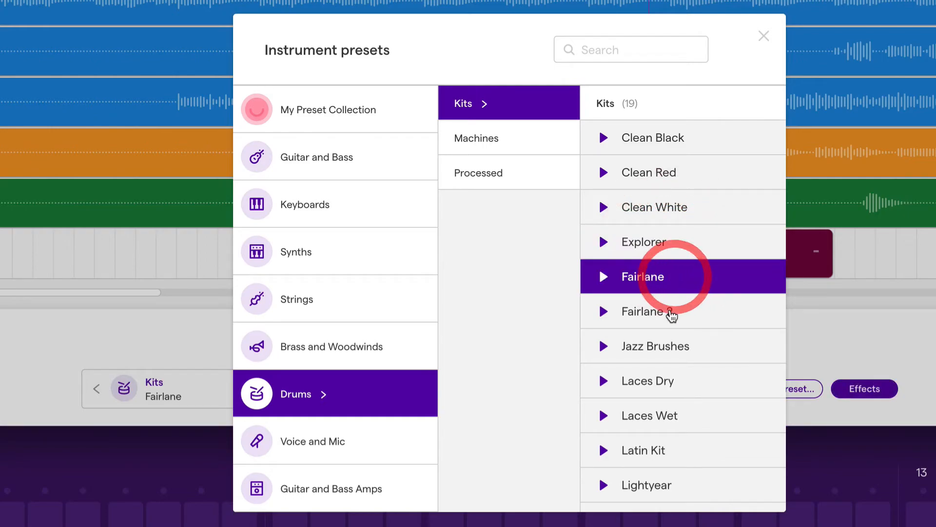
pyautogui.click(655, 346)
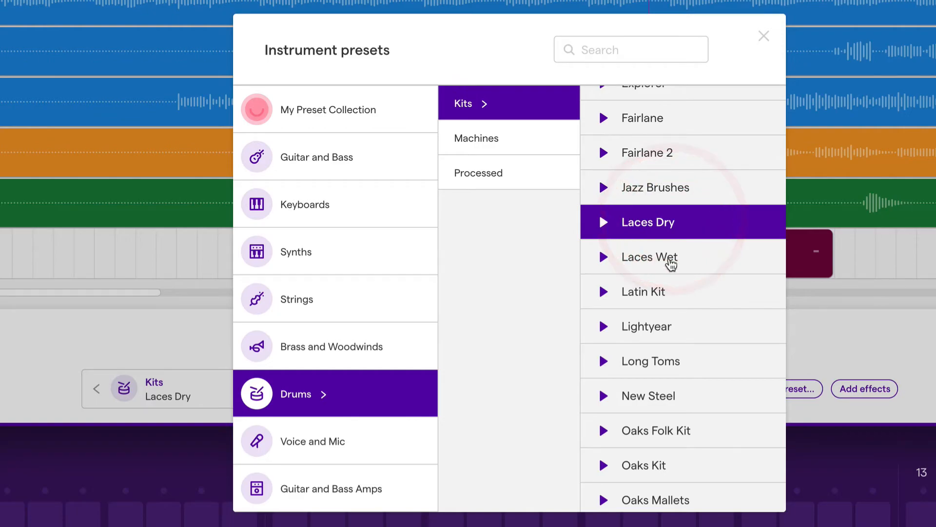
pyautogui.click(643, 292)
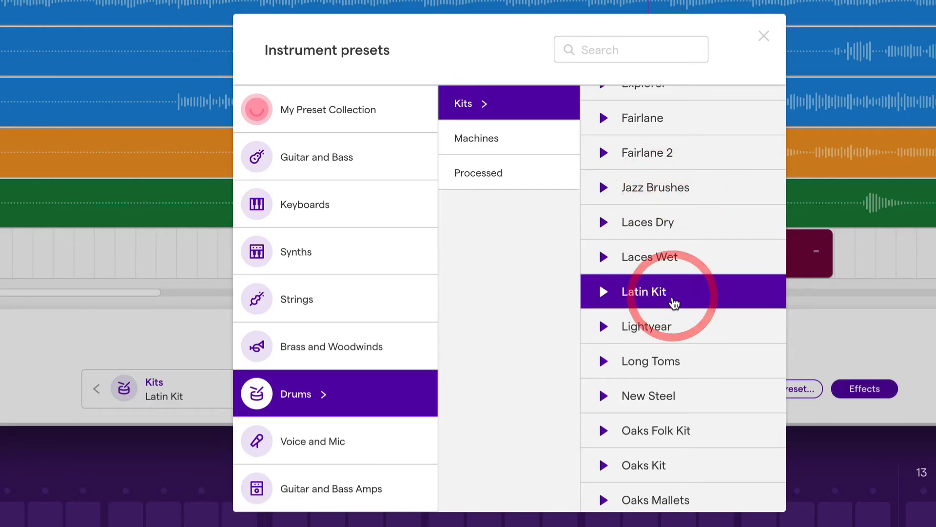
pyautogui.click(645, 326)
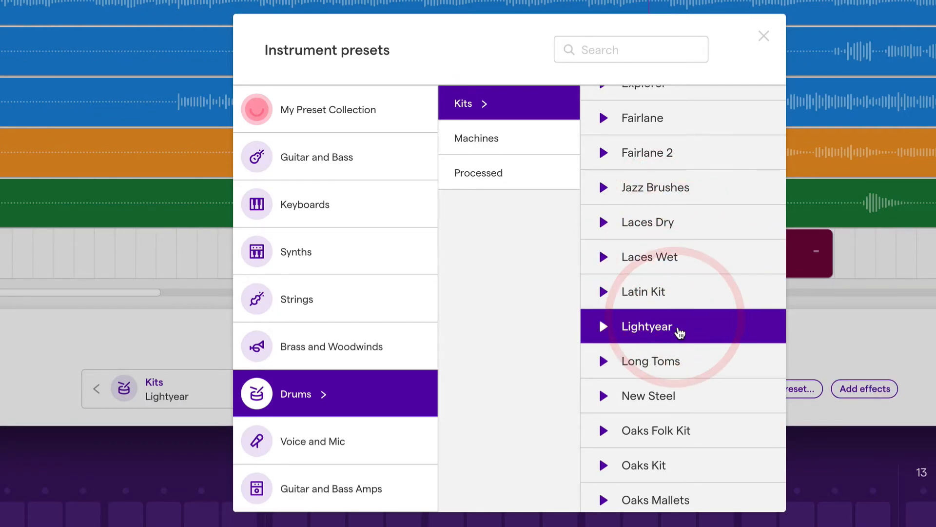
pyautogui.click(646, 327)
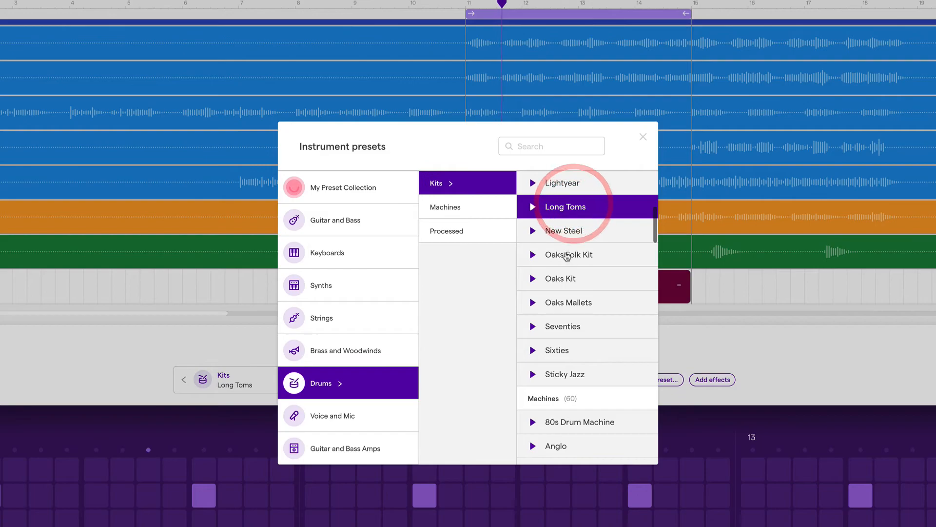
# Step: Try New Steel and Oaks Kit, settle on Oaks Mallets, then show Machines
pyautogui.click(564, 231)
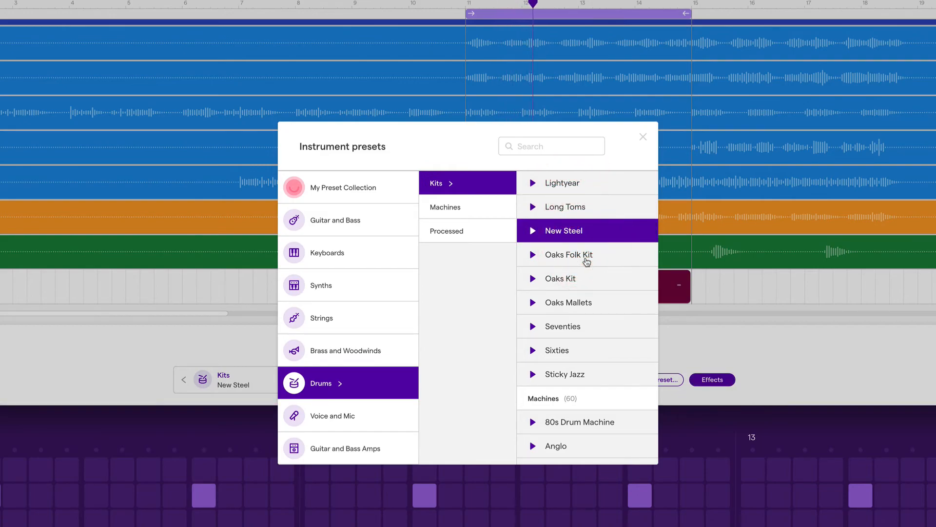
pyautogui.click(560, 278)
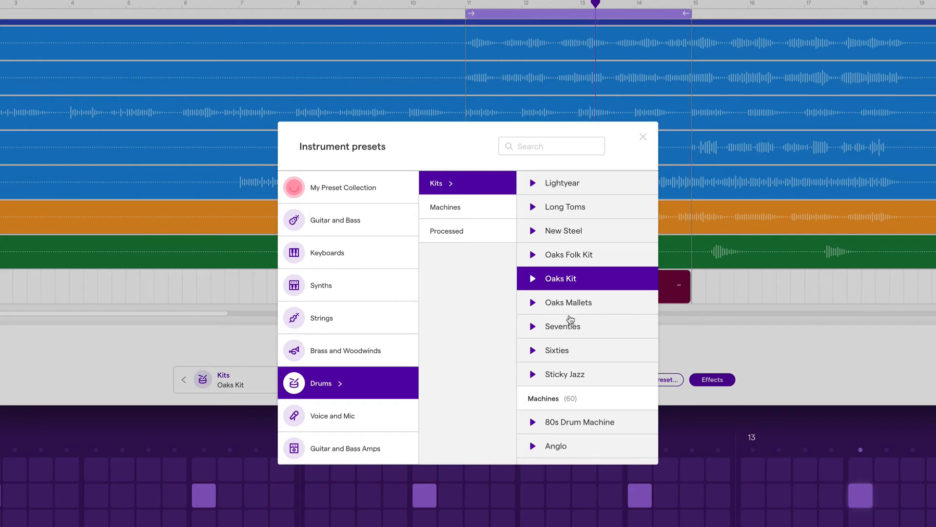
pyautogui.click(567, 302)
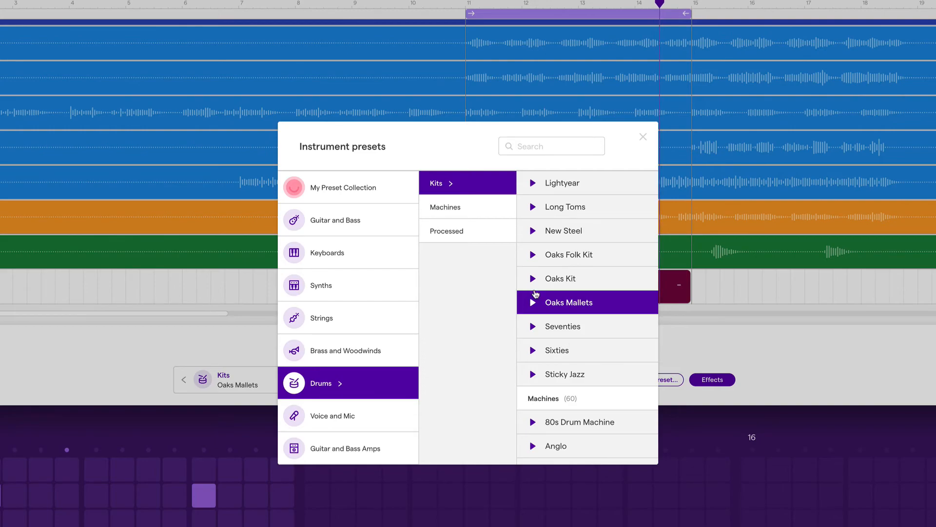
pyautogui.click(445, 207)
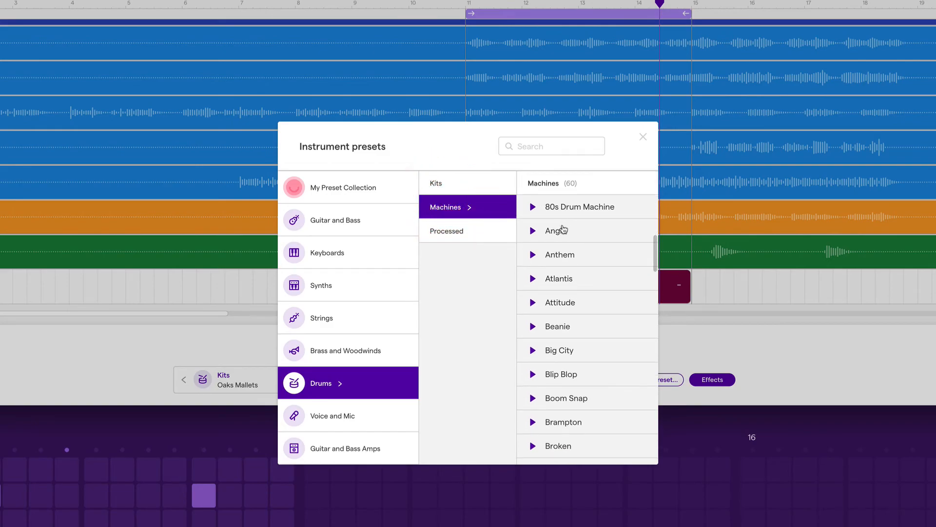
# Step: Audition 80s Drum Machine, Anglo, Anthem and Atlantis, leaving the track on Beanie
pyautogui.click(579, 207)
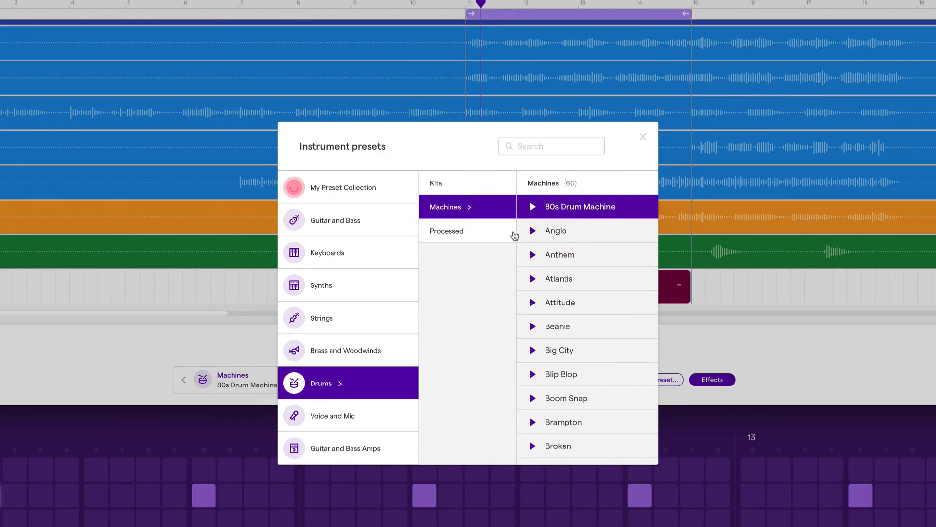
pyautogui.click(643, 136)
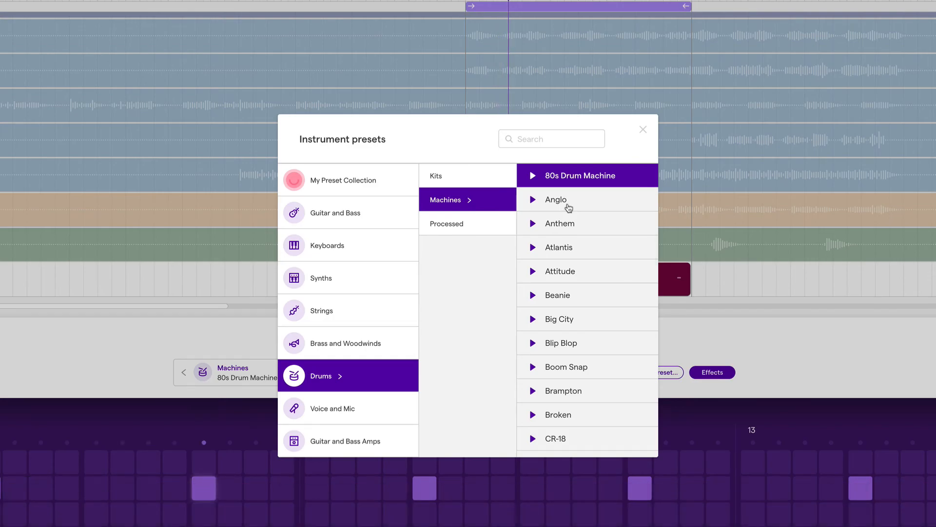
pyautogui.click(555, 200)
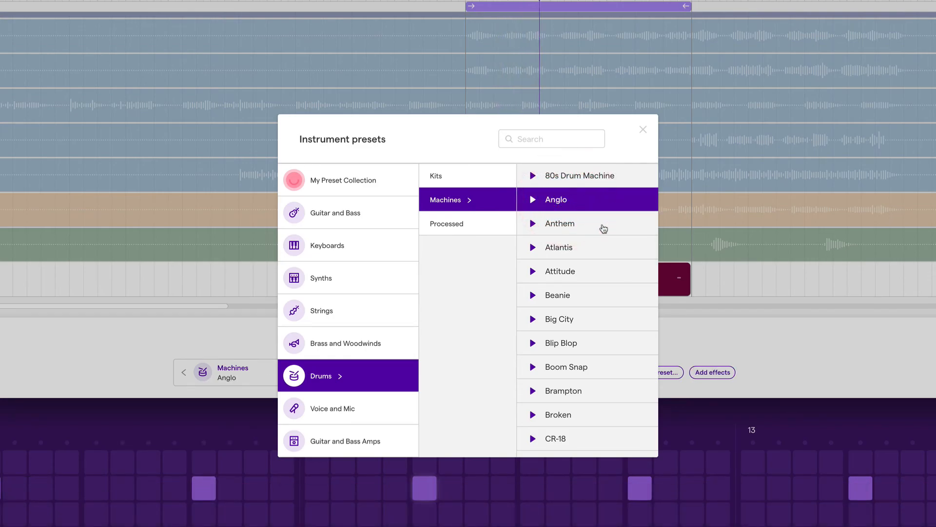
pyautogui.click(560, 223)
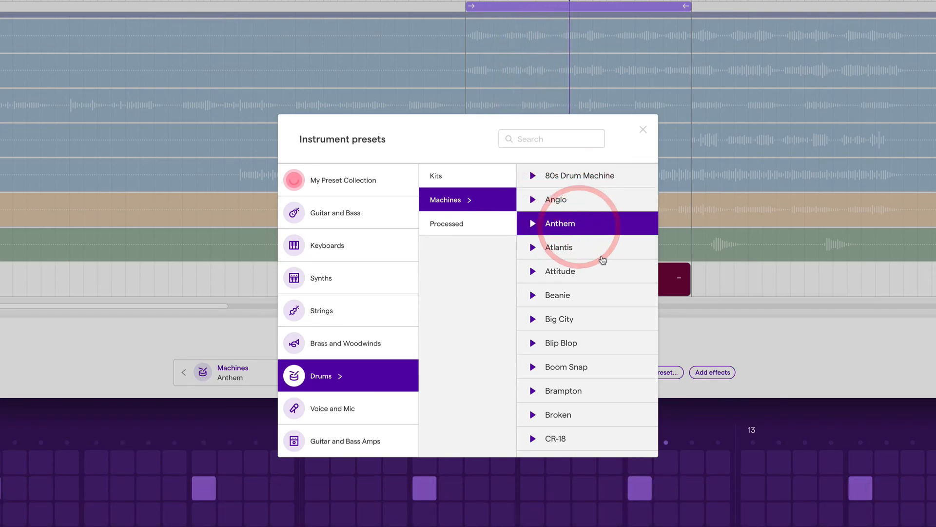
pyautogui.click(558, 247)
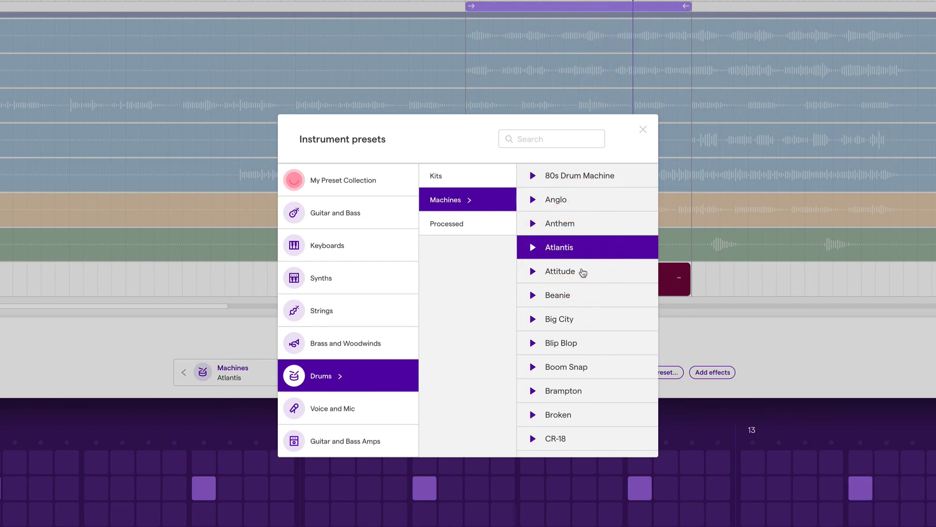
pyautogui.click(557, 294)
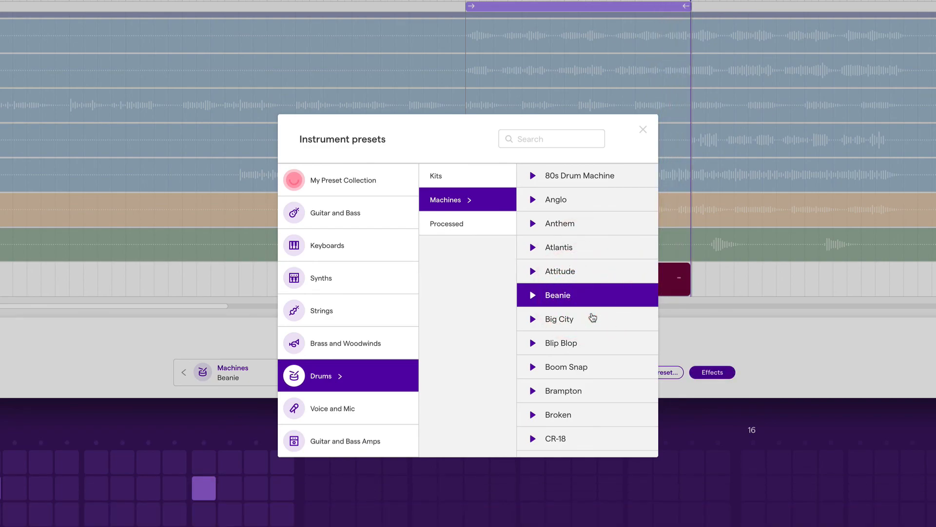
pyautogui.moveTo(588, 320)
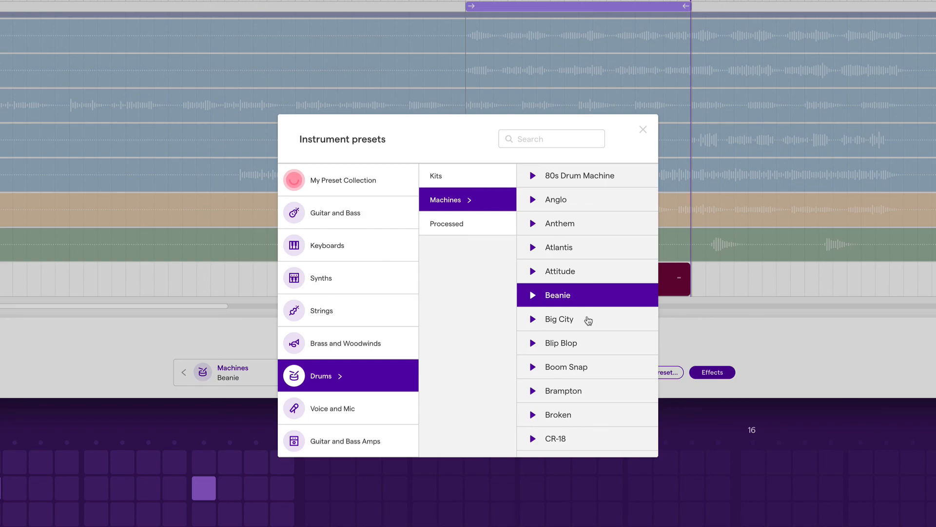
pyautogui.moveTo(591, 283)
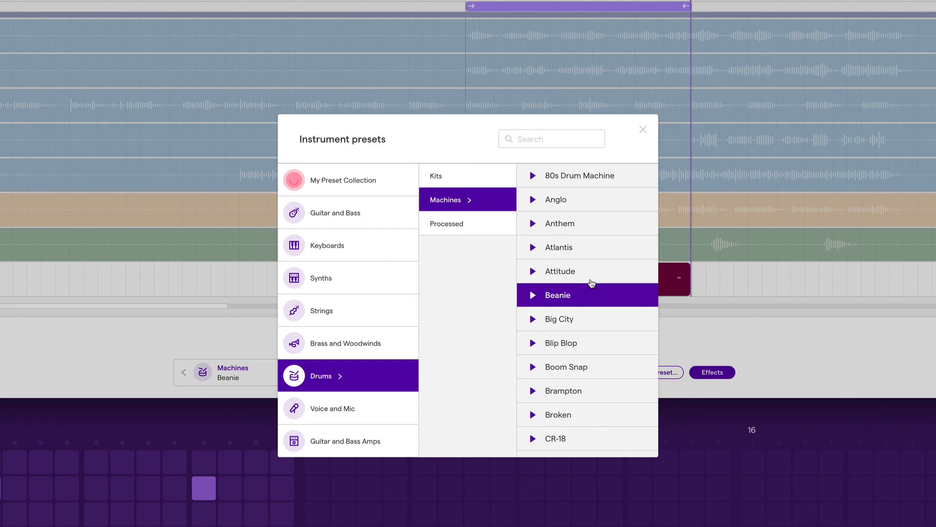